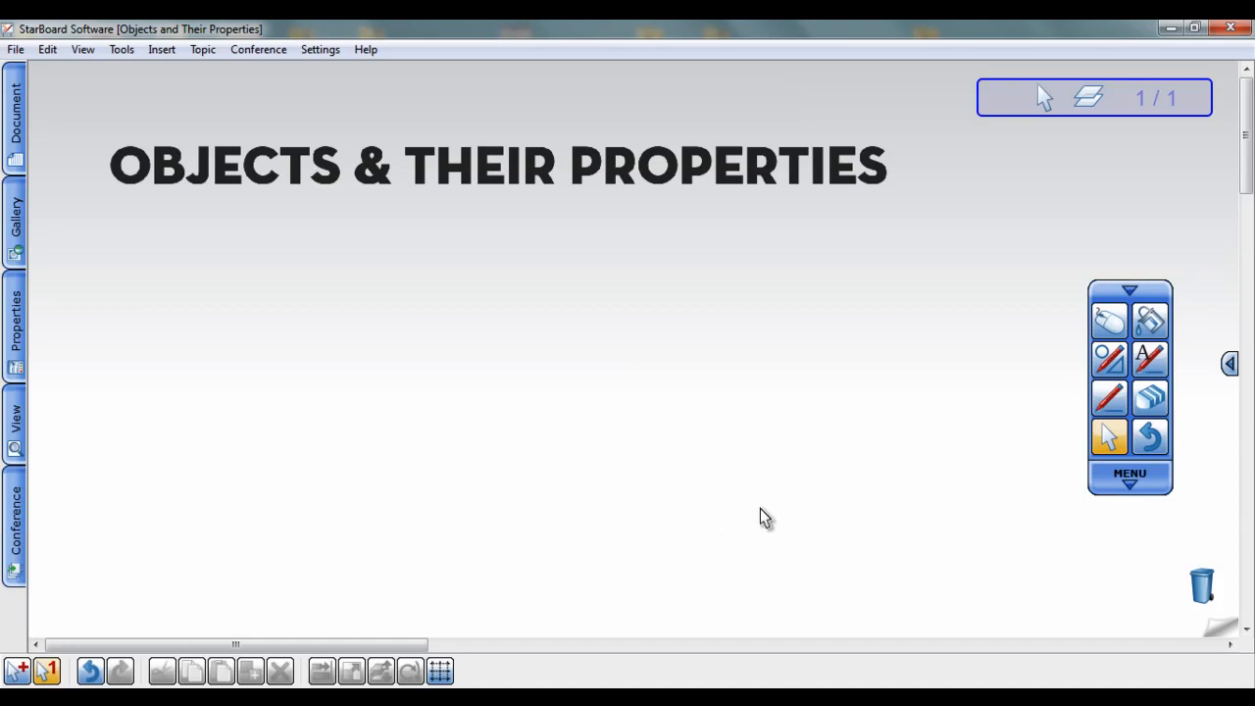
Draw a red rectangle below the title with the Intelli-Pen shape tool and show the Properties panel
{"action": "left_click", "coordinate": [1108, 357]}
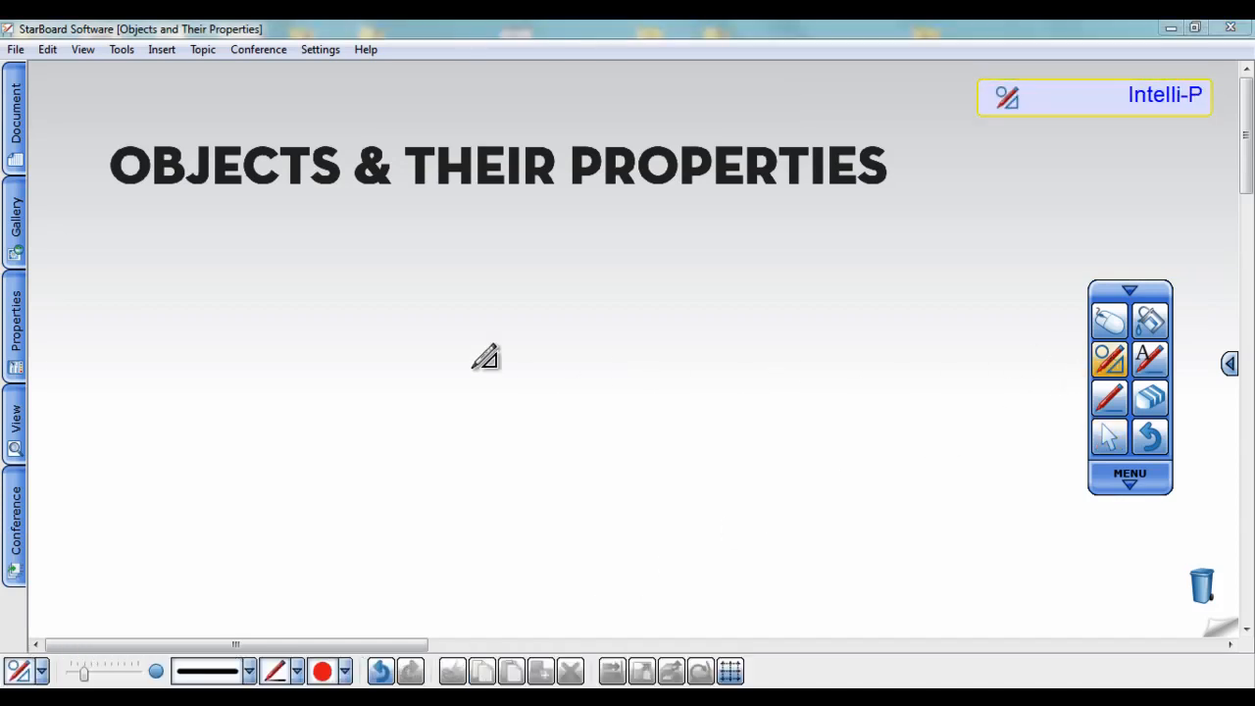
{"action": "left_click_drag", "start_coordinate": [396, 324], "coordinate": [534, 403]}
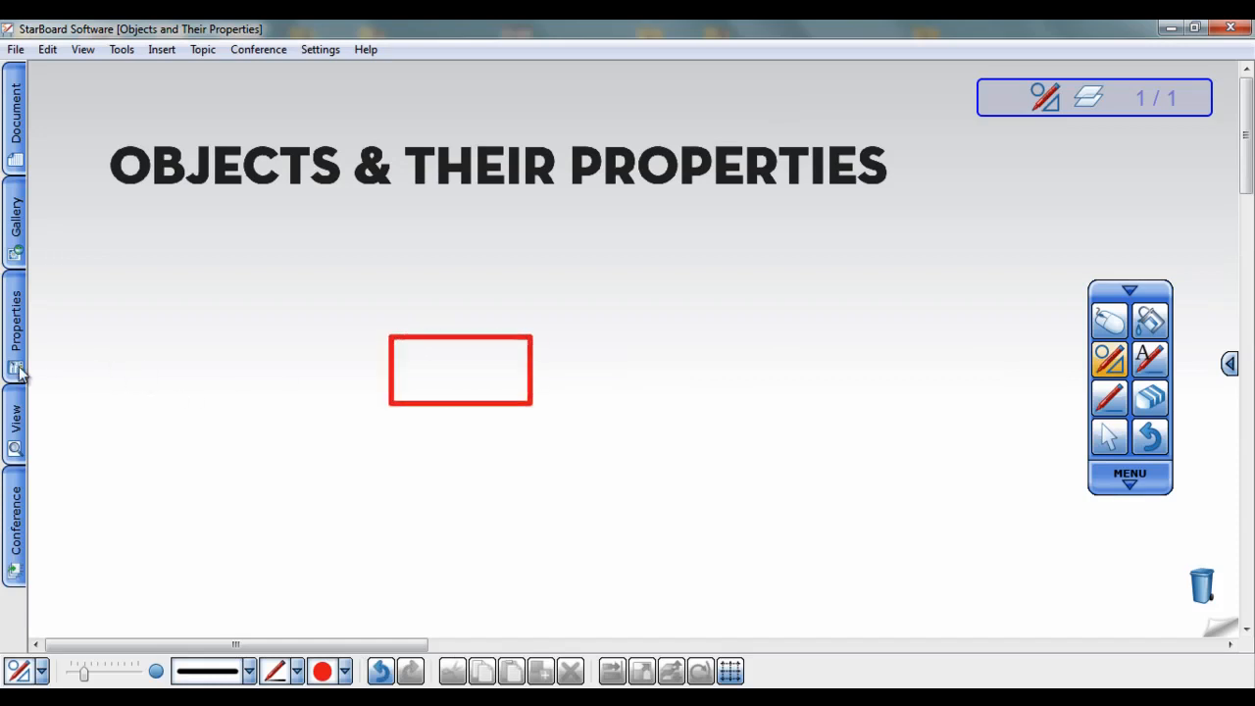
{"action": "left_click", "coordinate": [16, 324]}
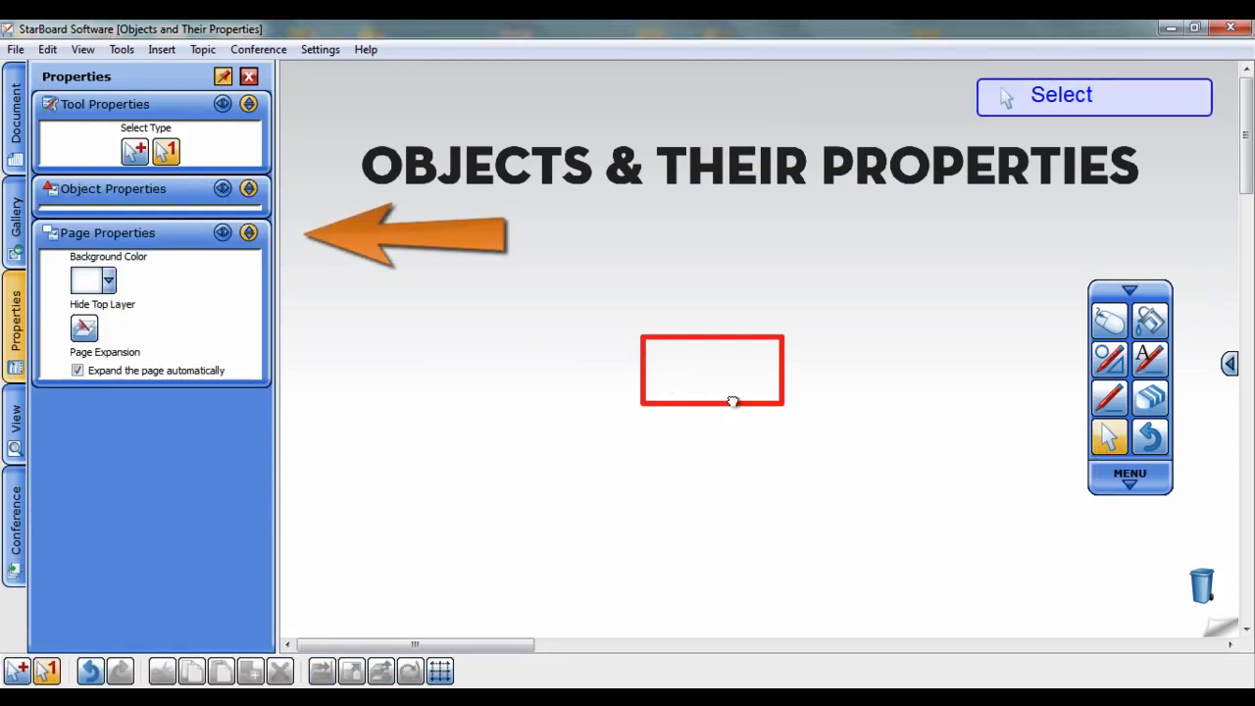
Select the rectangle and give it an orange dotted outline with a purple fill
{"action": "left_click", "coordinate": [712, 371]}
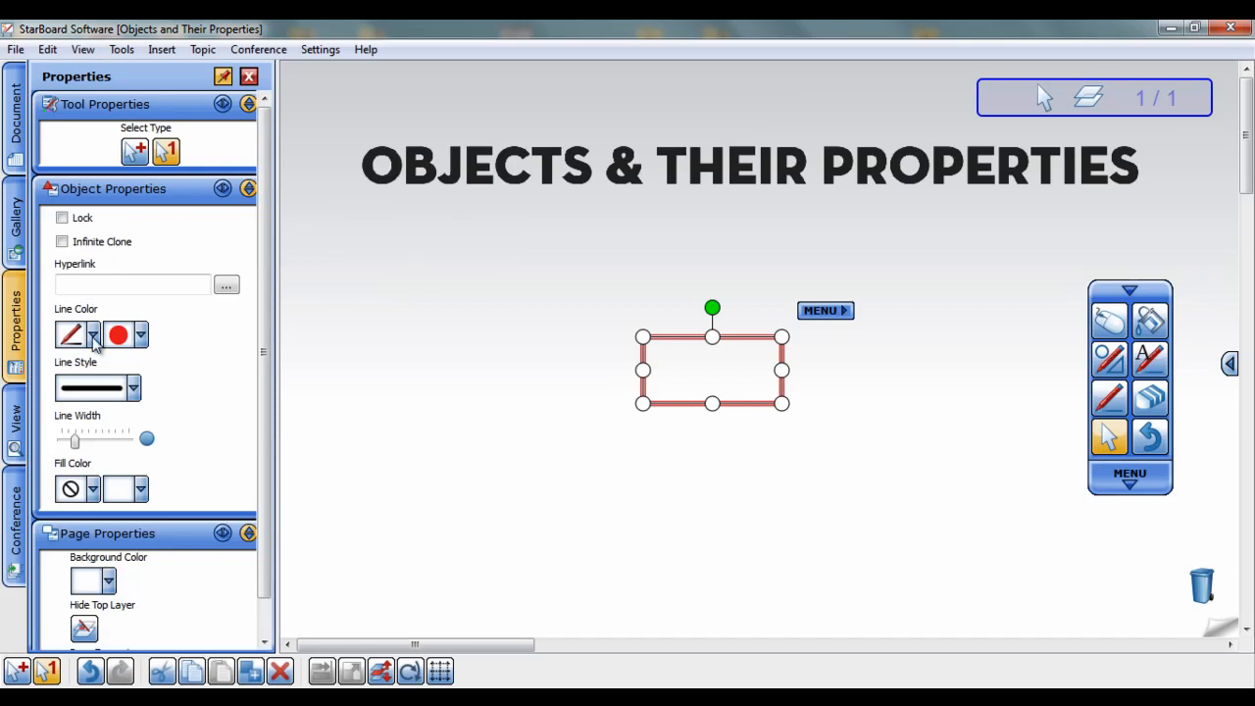
{"action": "left_click", "coordinate": [141, 333]}
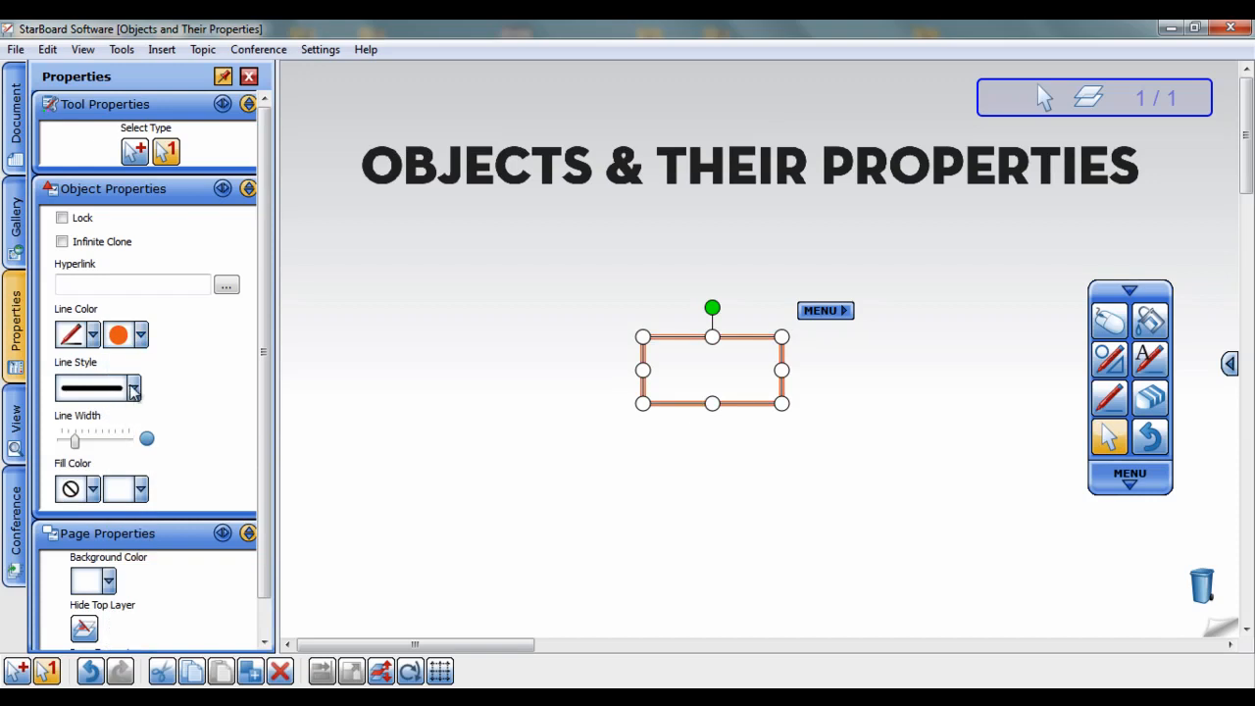
{"action": "left_click", "coordinate": [133, 388]}
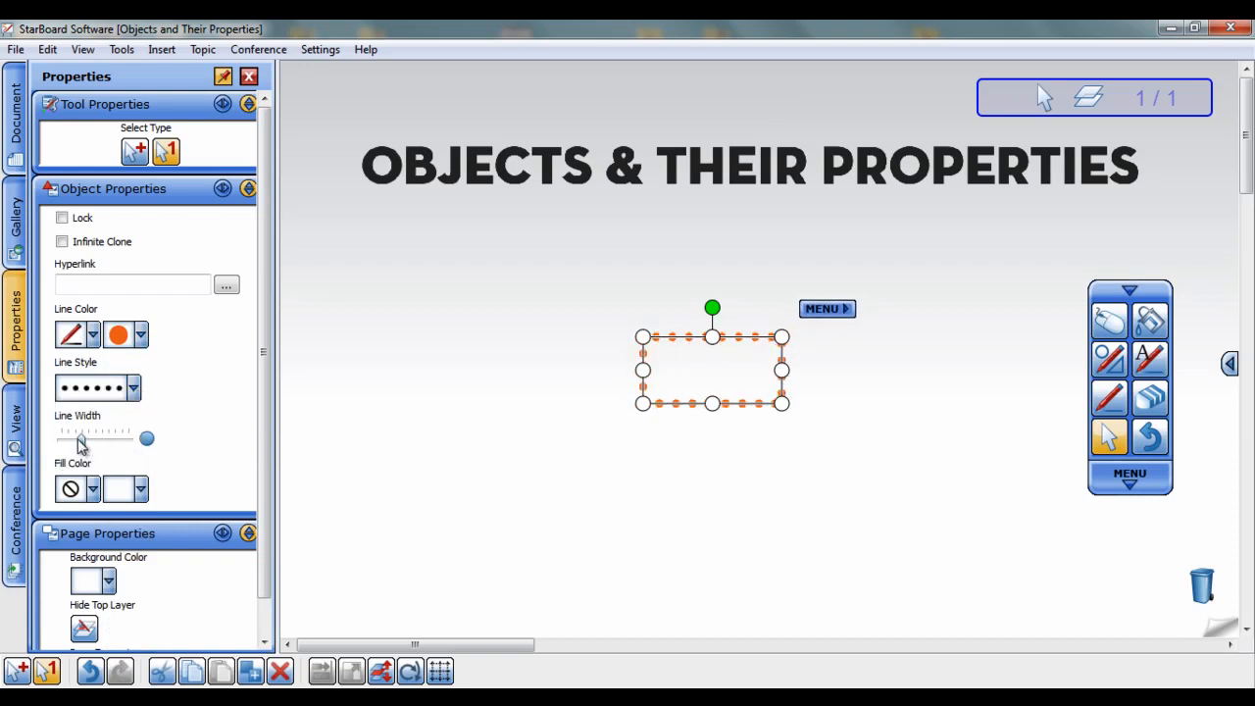
{"action": "left_click", "coordinate": [94, 490]}
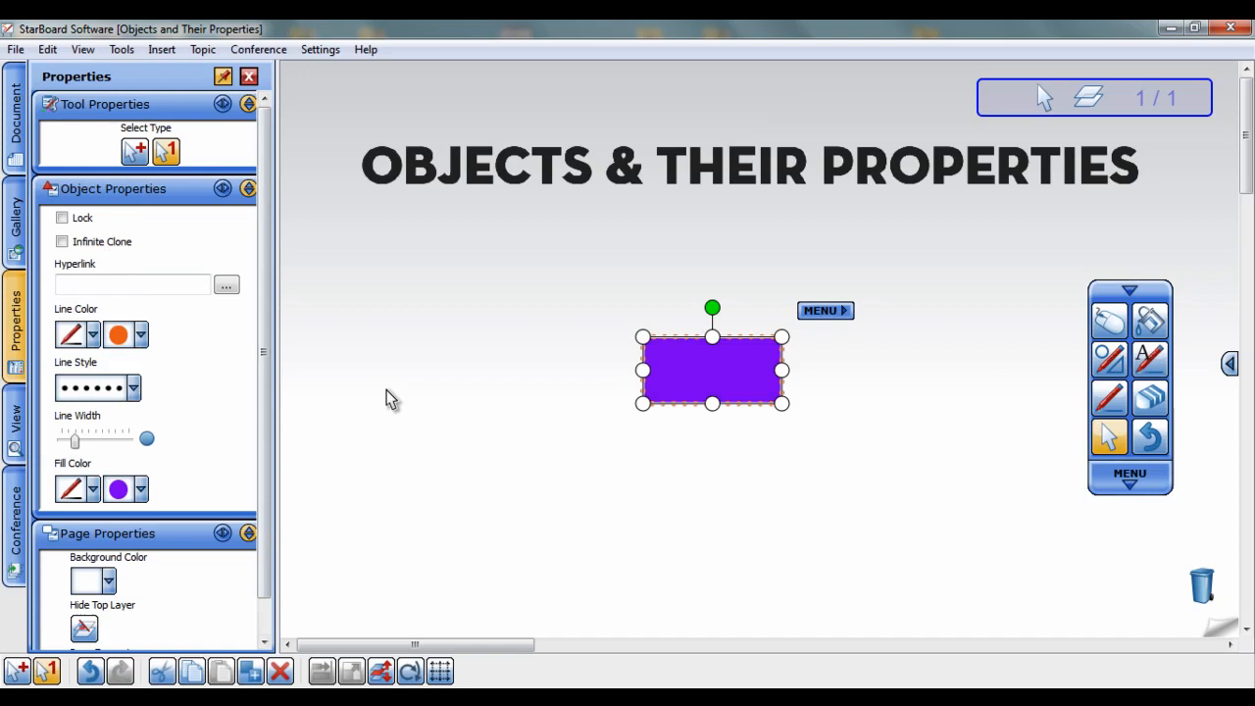
Move the purple rectangle up-left and resize it into a tall, narrow shape
{"action": "left_click_drag", "start_coordinate": [714, 371], "coordinate": [640, 294]}
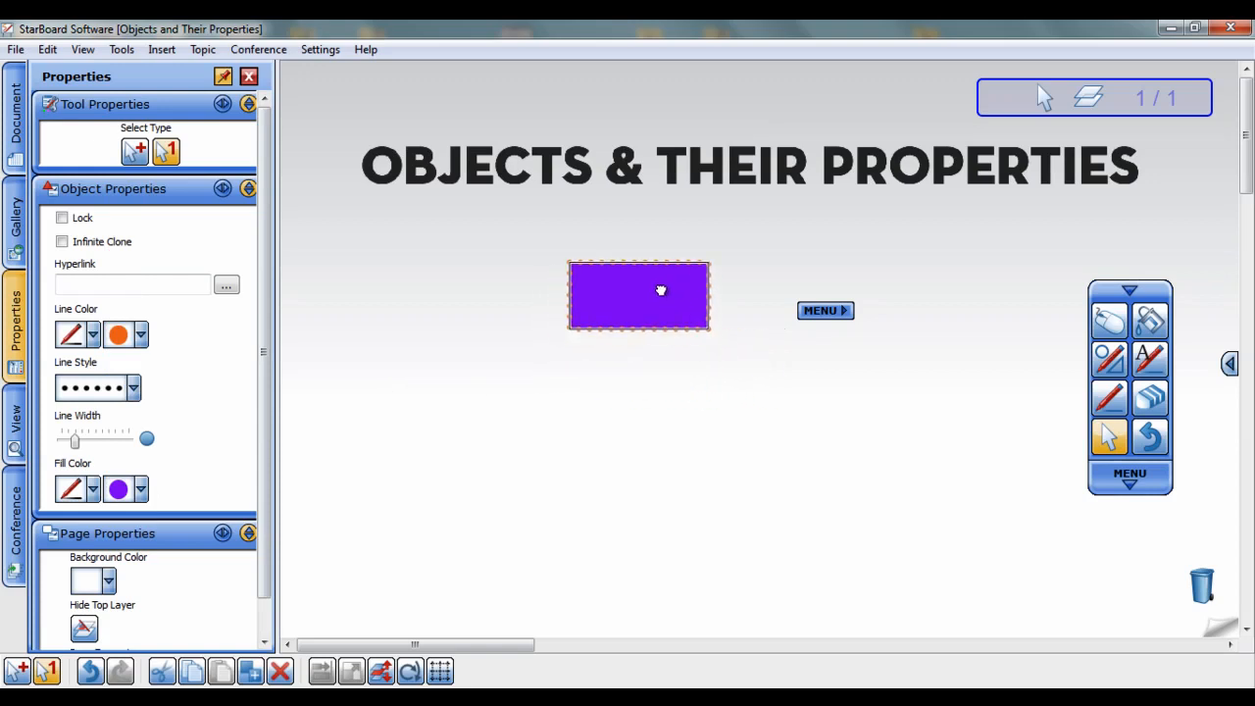
{"action": "left_click_drag", "start_coordinate": [637, 294], "coordinate": [652, 349]}
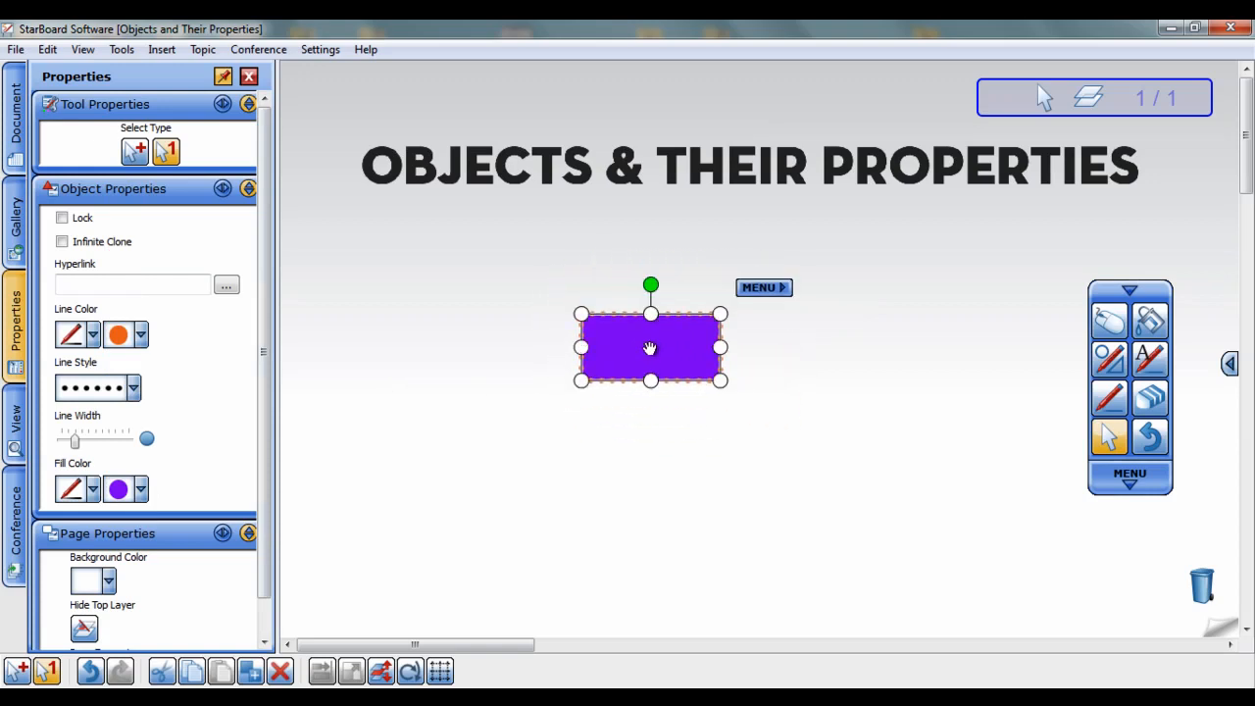
{"action": "mouse_move", "coordinate": [581, 384]}
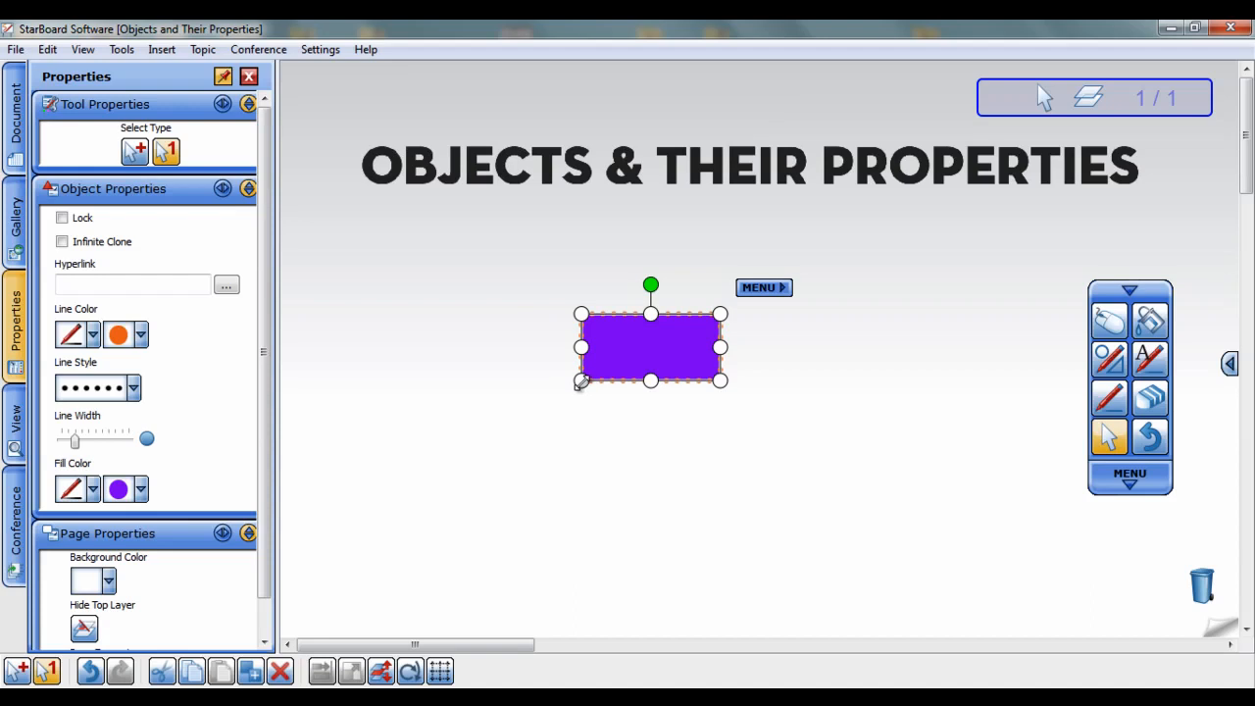
{"action": "left_click_drag", "start_coordinate": [581, 380], "coordinate": [471, 433]}
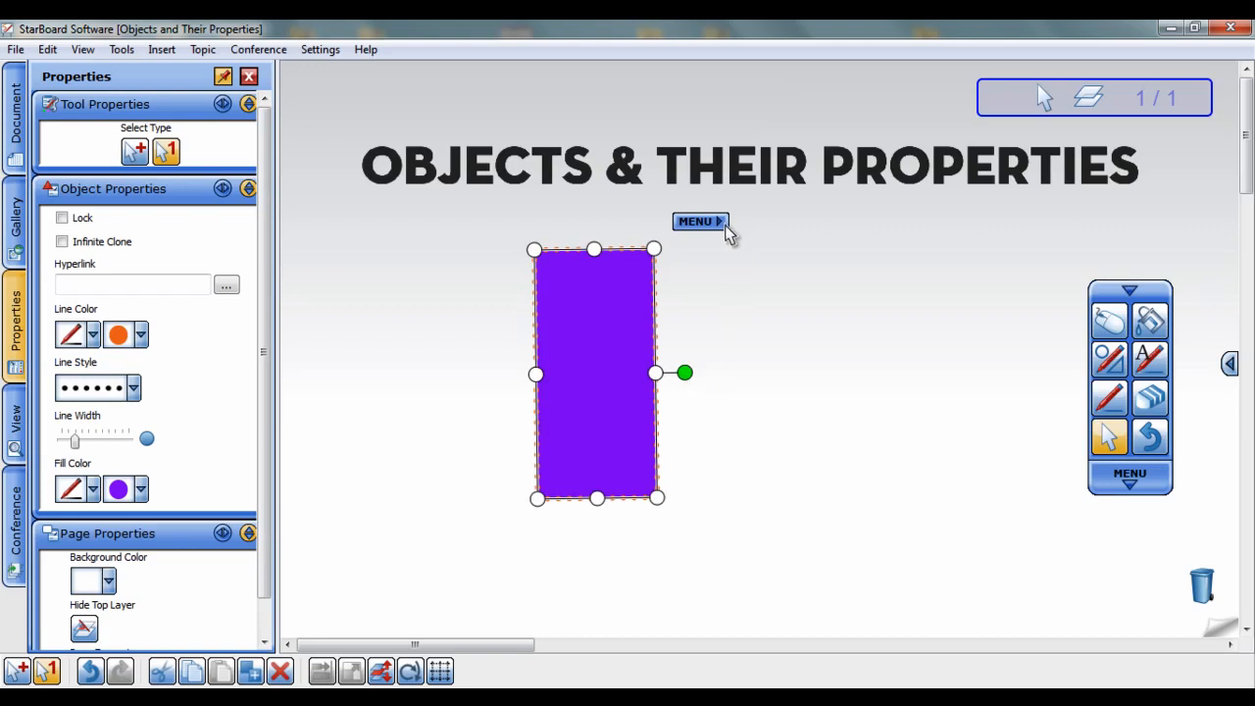
{"action": "left_click", "coordinate": [699, 220]}
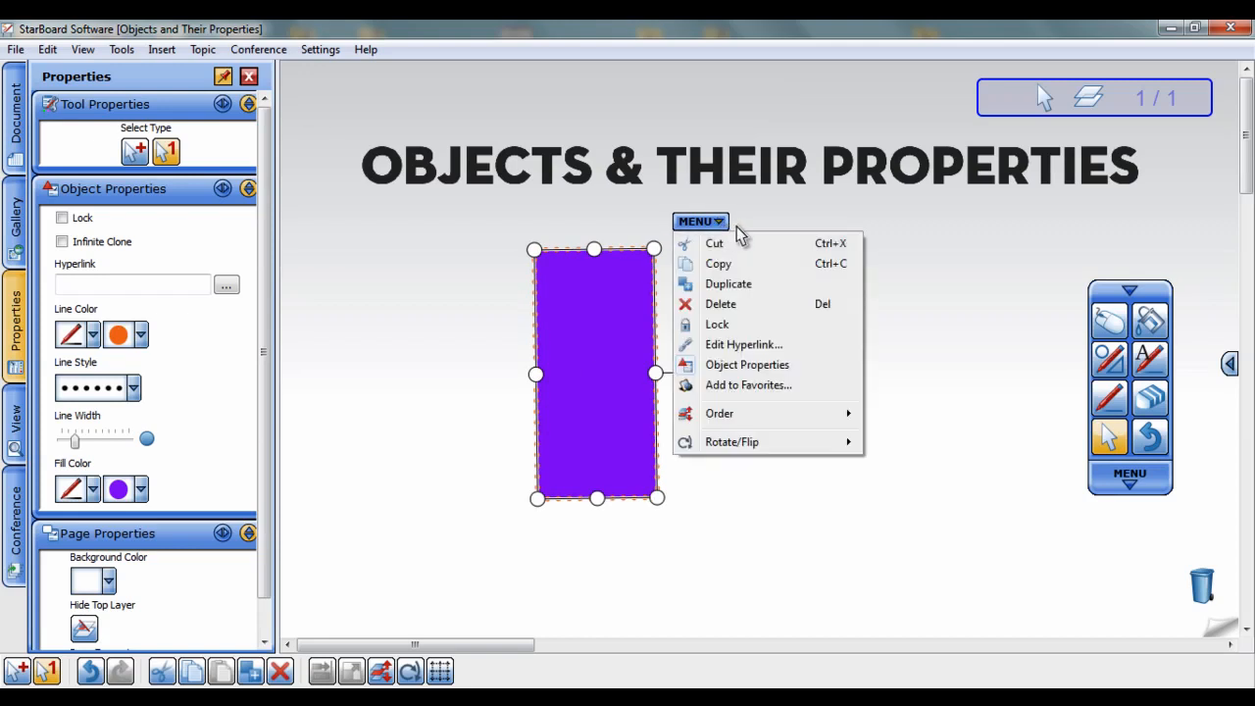
{"action": "mouse_move", "coordinate": [775, 224]}
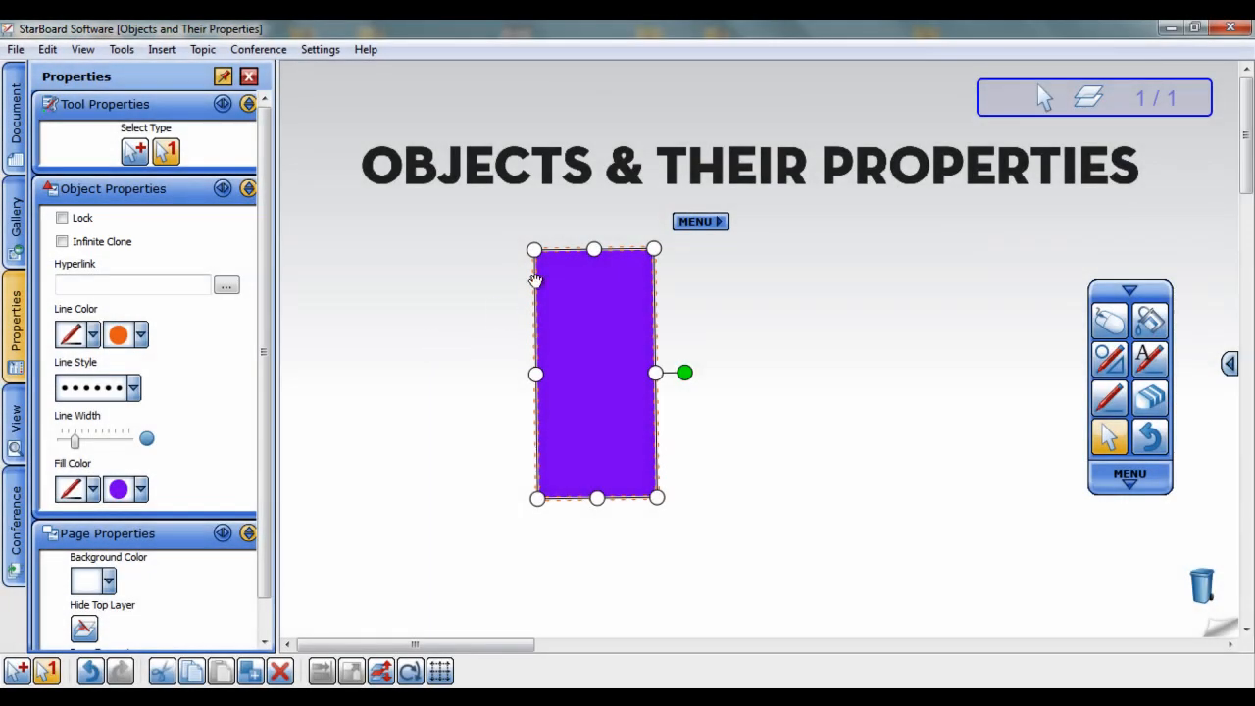
Lock the rectangle via its MENU, then unlock it again
{"action": "left_click", "coordinate": [701, 220]}
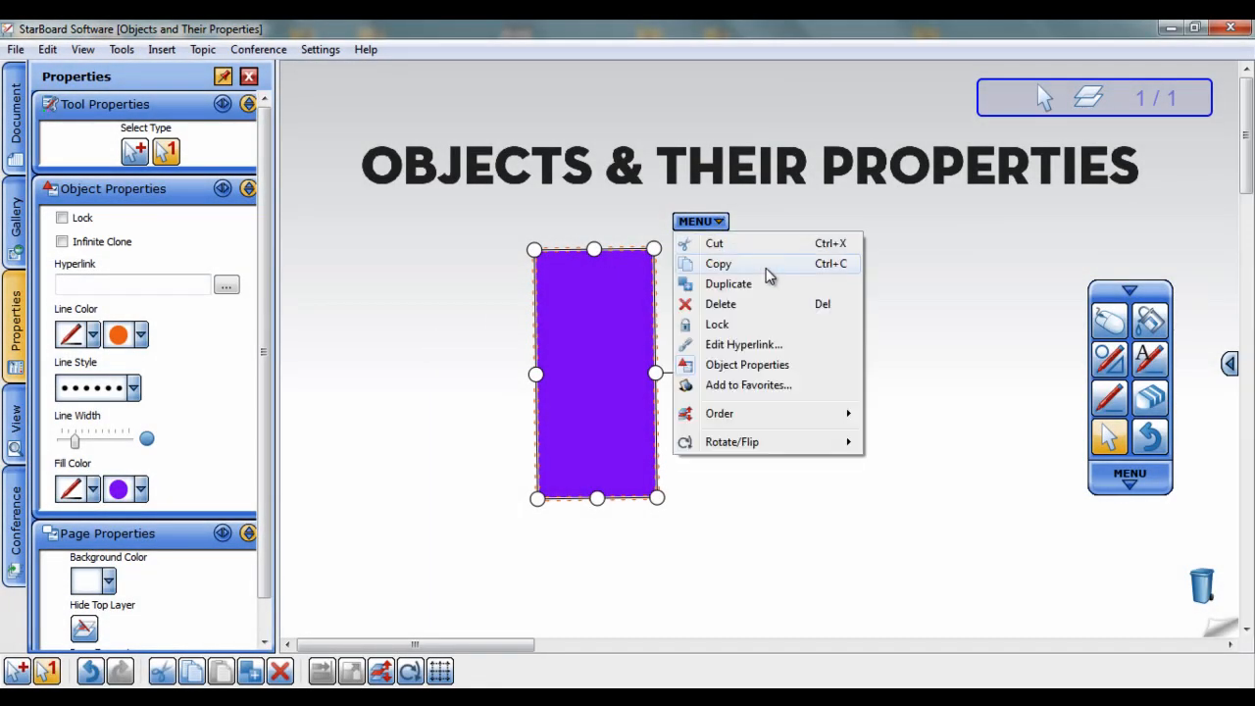
{"action": "left_click", "coordinate": [718, 324]}
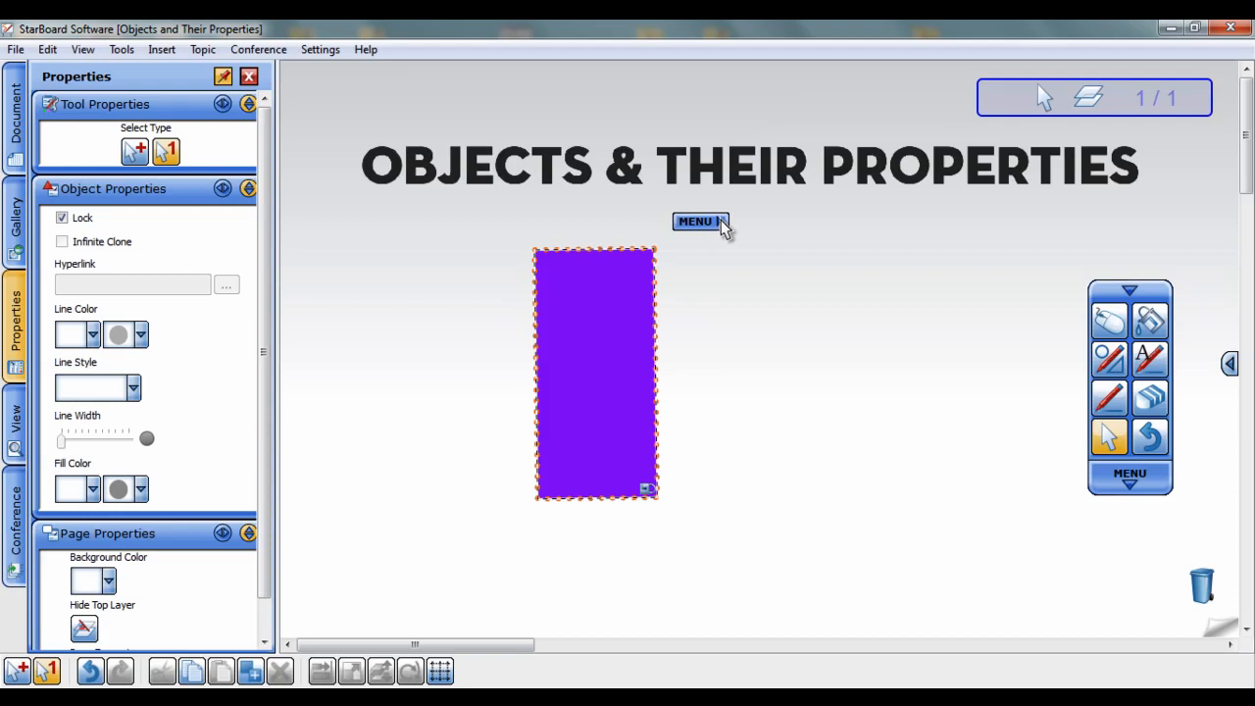
{"action": "left_click", "coordinate": [696, 220]}
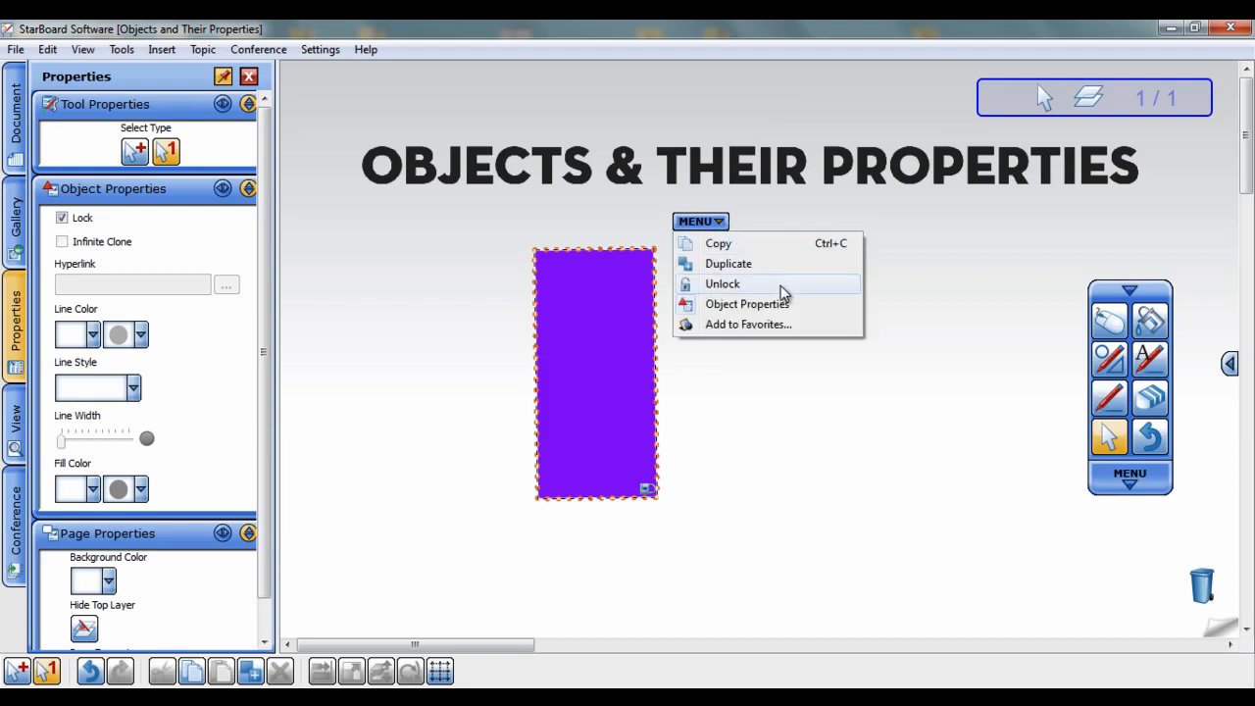
{"action": "left_click", "coordinate": [722, 283]}
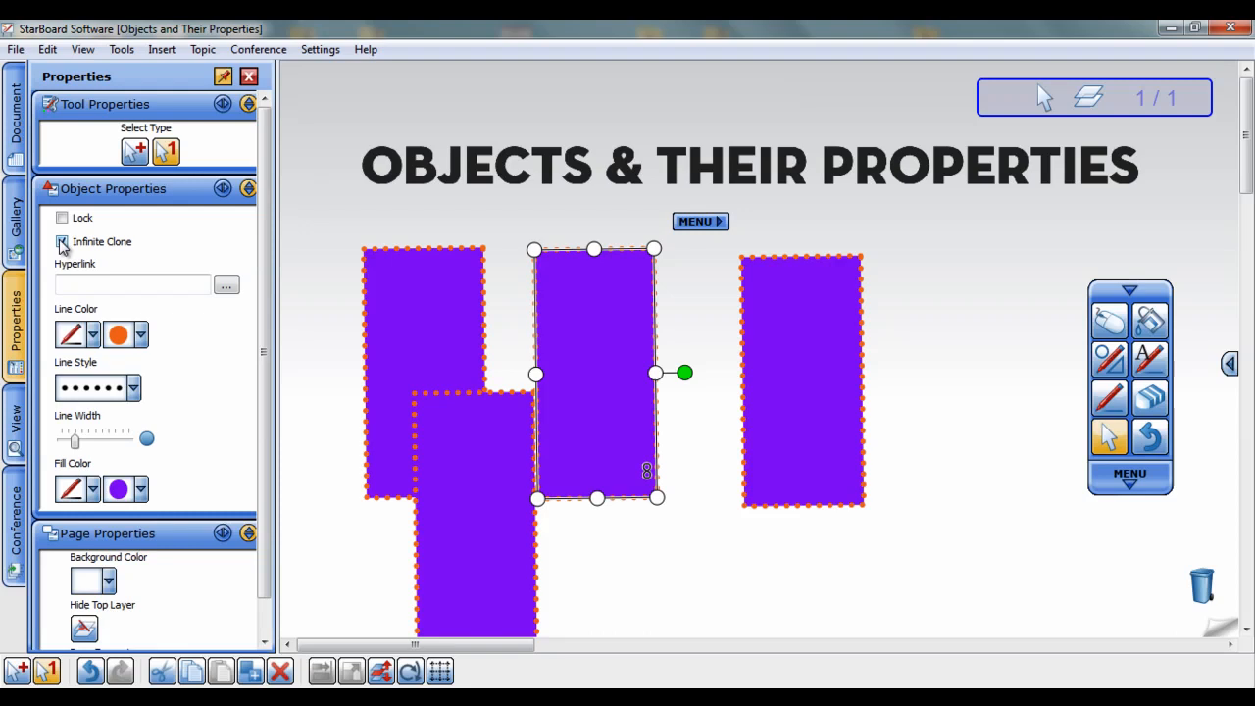
Turn off Infinite Clone on the rectangle in Object Properties
{"action": "left_click", "coordinate": [63, 241]}
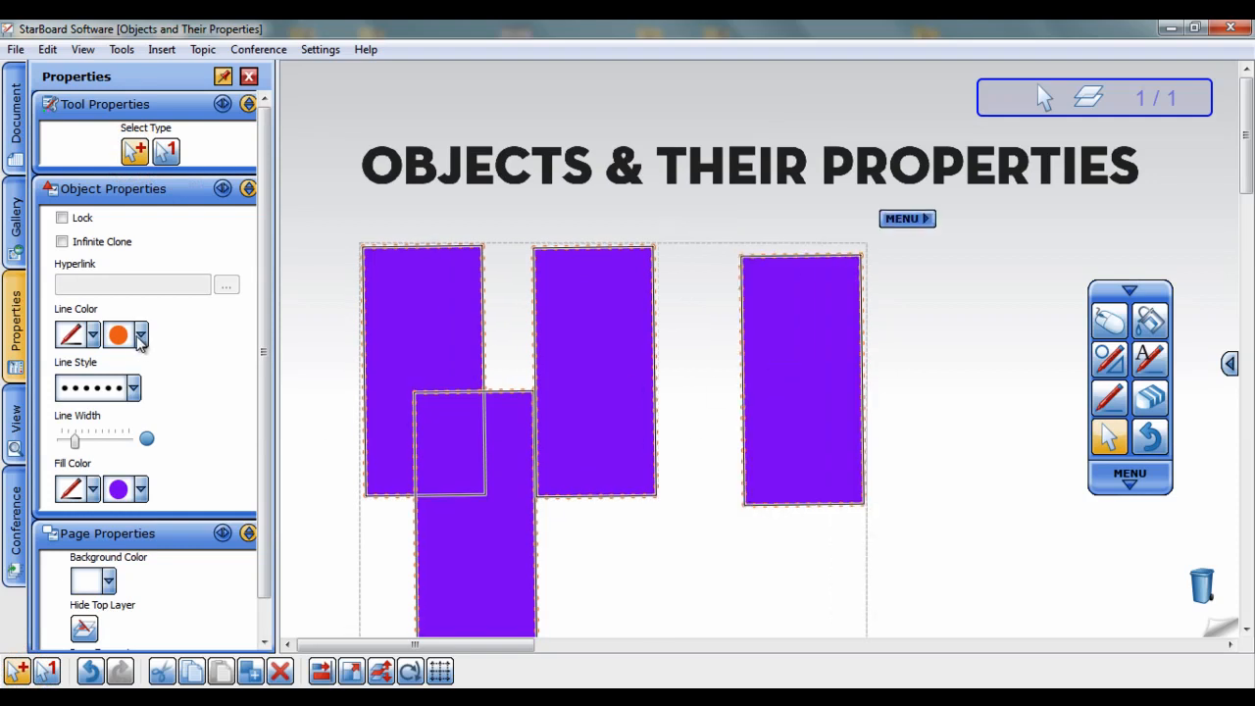
Recolour the four selected rectangles with red outlines and blue fill
{"action": "left_click", "coordinate": [141, 334]}
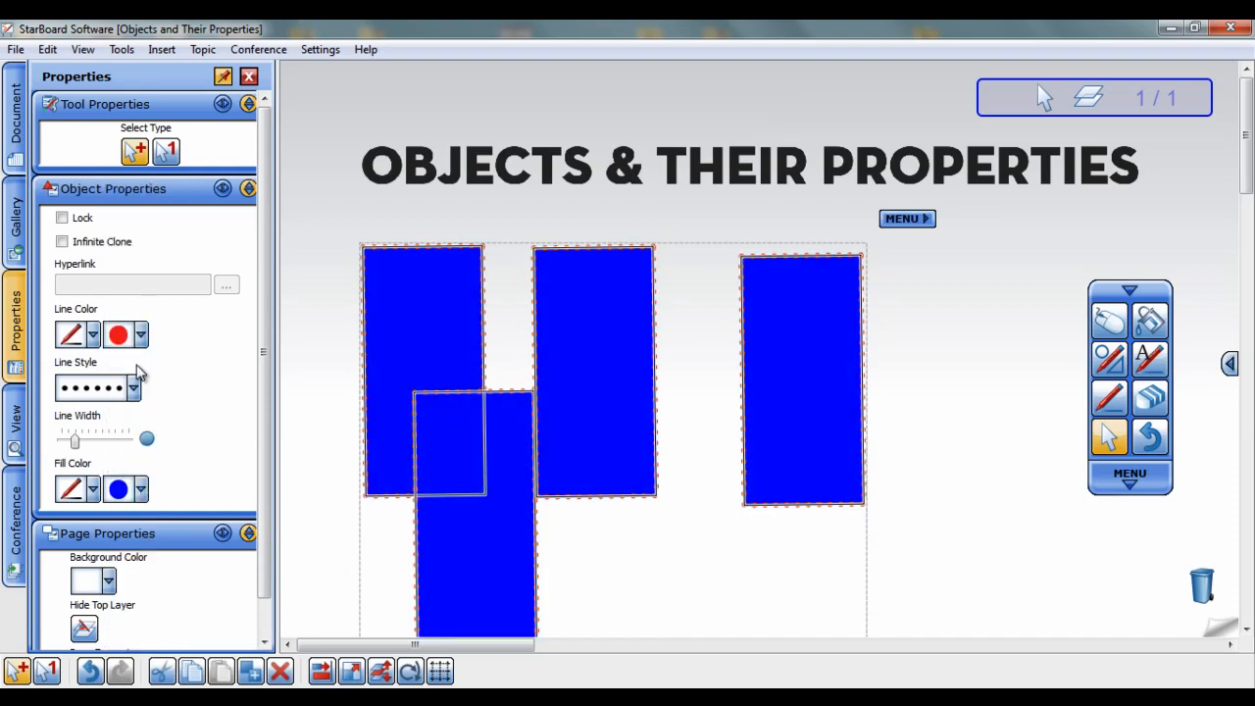
{"action": "left_click", "coordinate": [906, 218]}
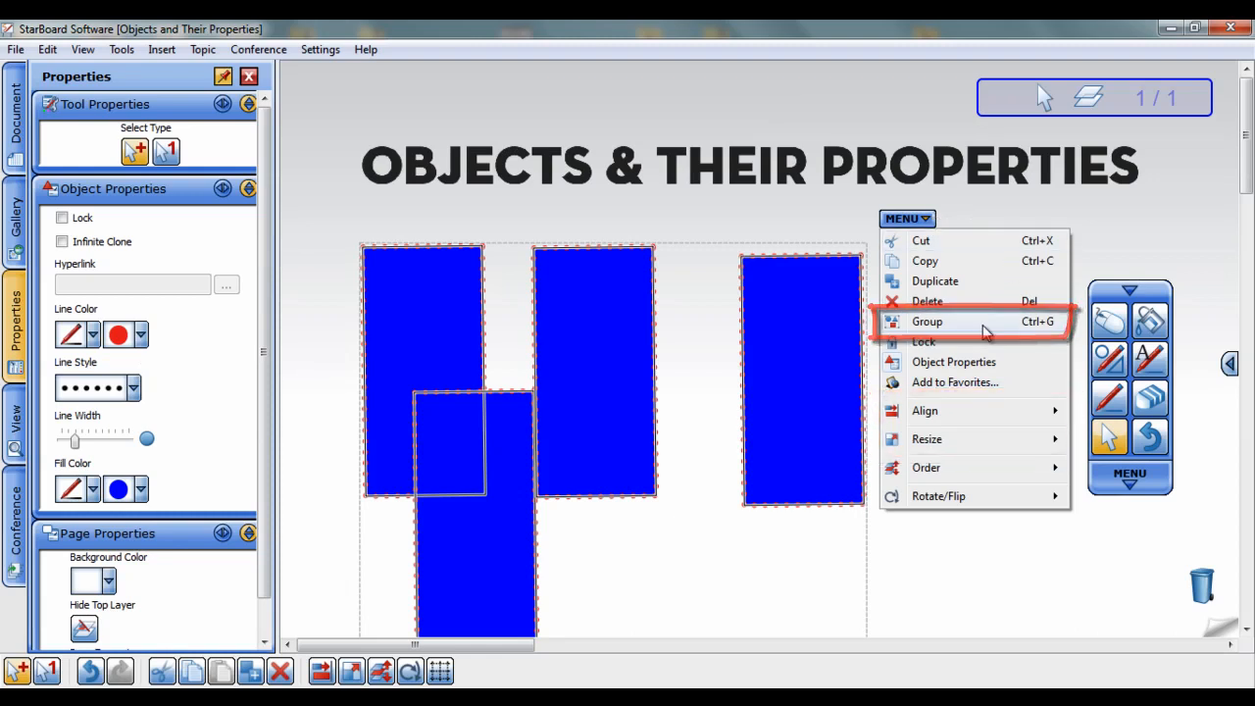
Group the four blue rectangles, then ungroup them via the group's MENU
{"action": "left_click", "coordinate": [926, 322]}
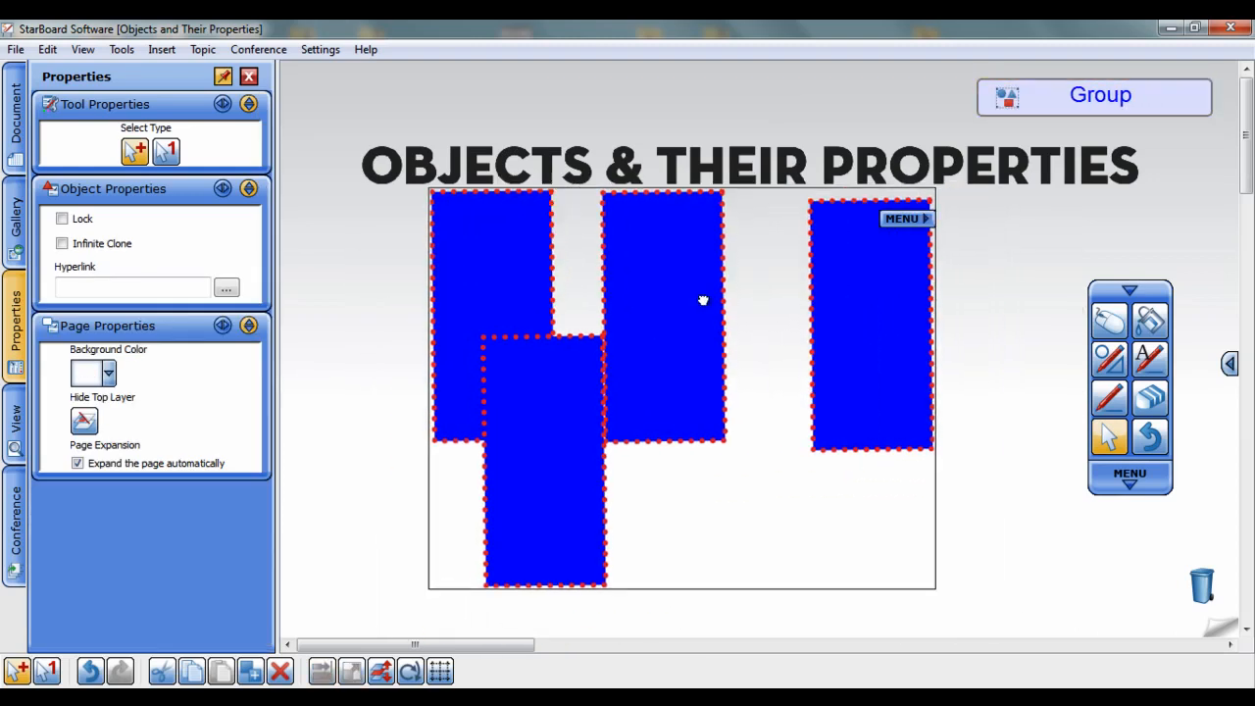
{"action": "left_click", "coordinate": [1095, 94]}
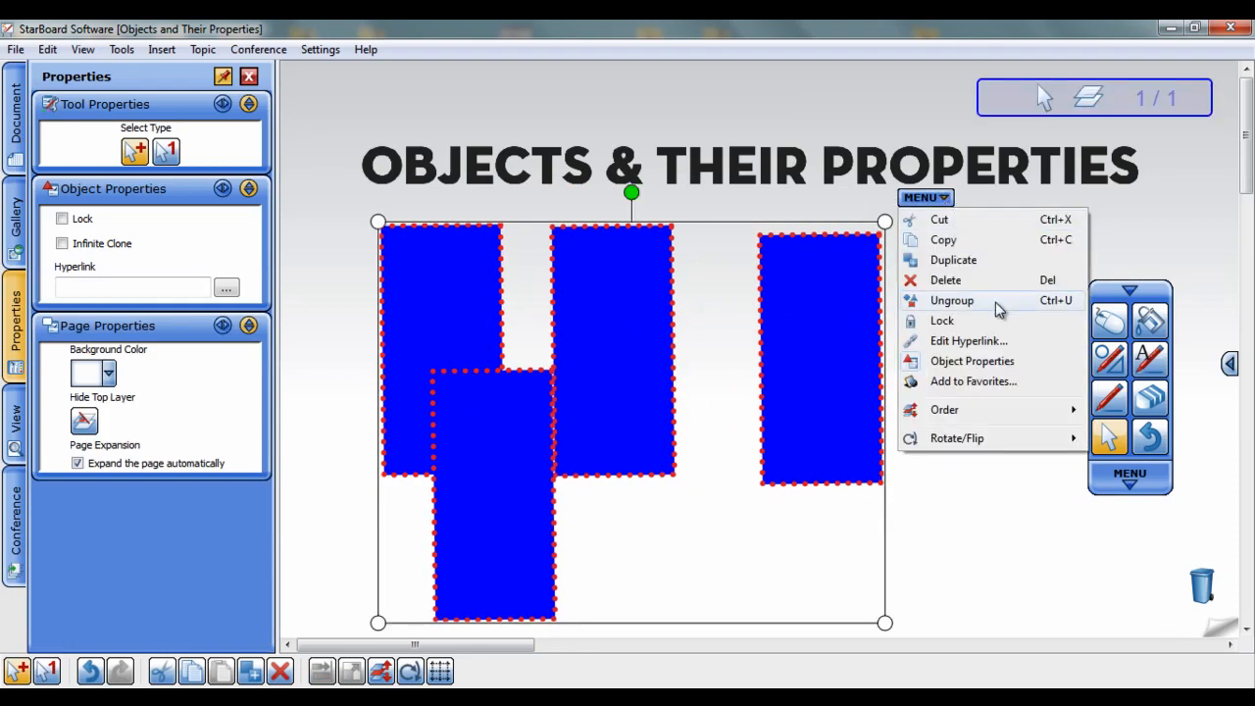
{"action": "left_click", "coordinate": [951, 300]}
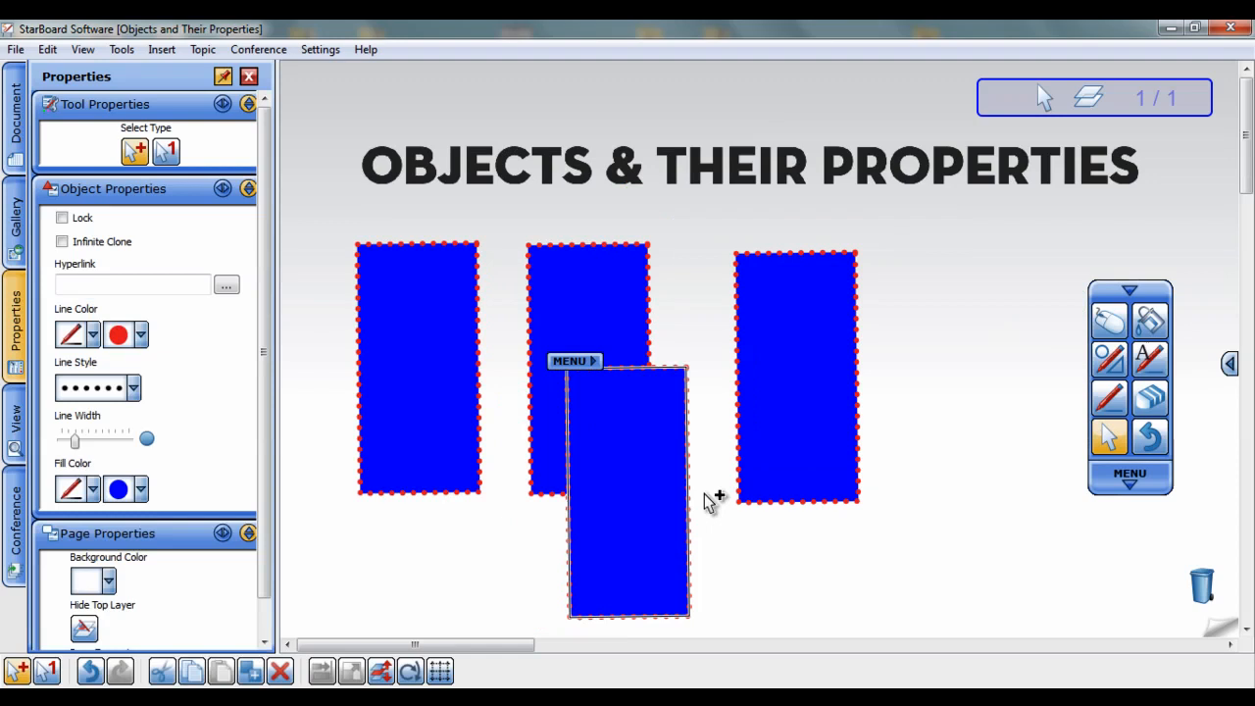